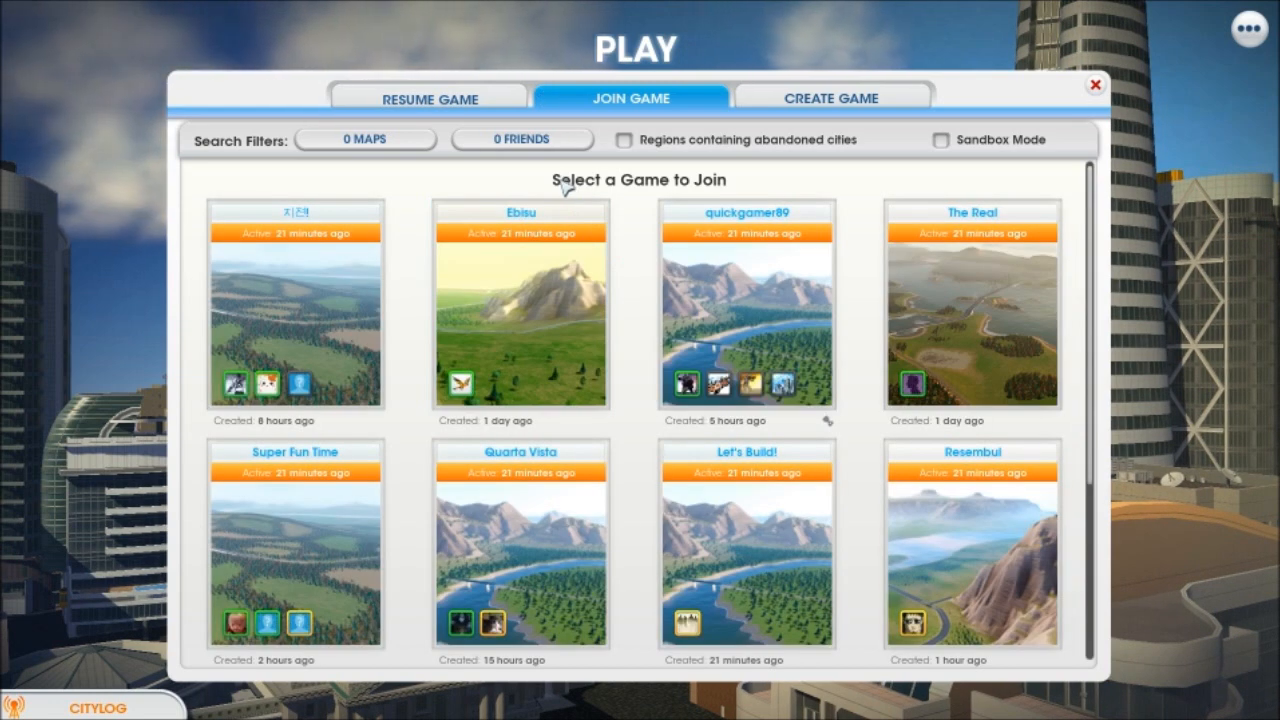
- Browse the joinable multiplayer regions list, then close it to reach the main menu
left_click(294, 310)
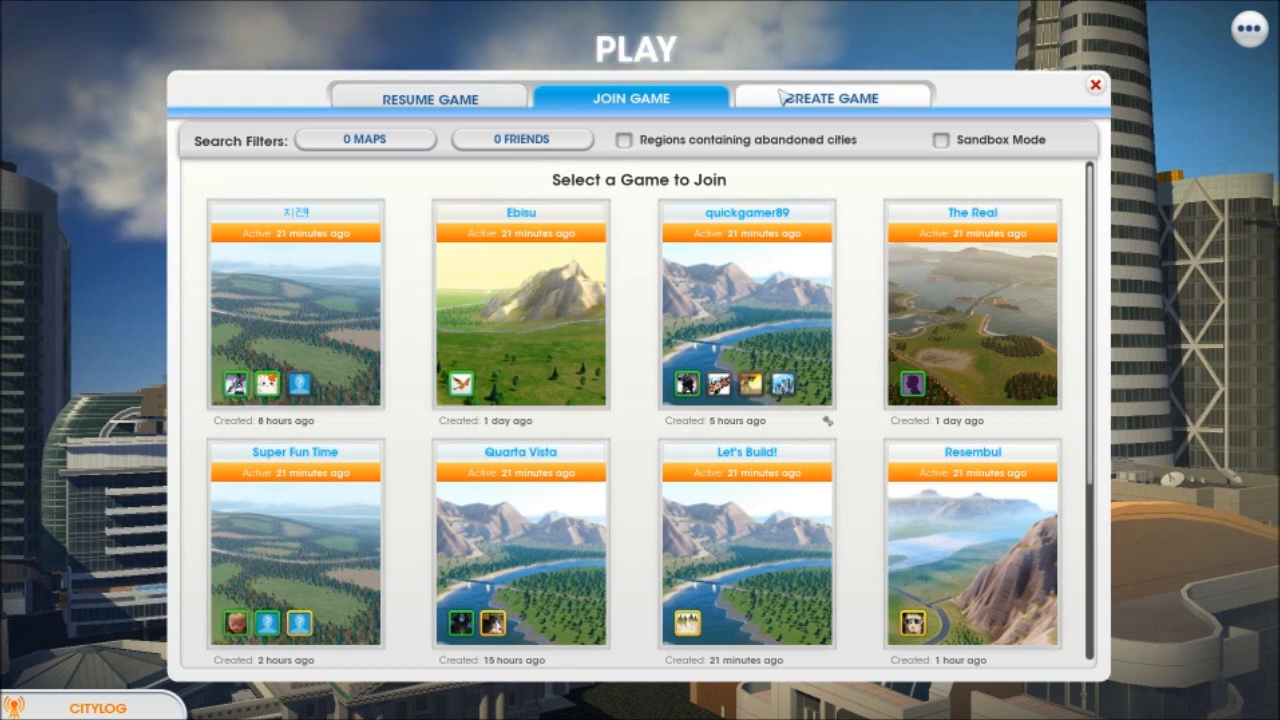
left_click(1095, 84)
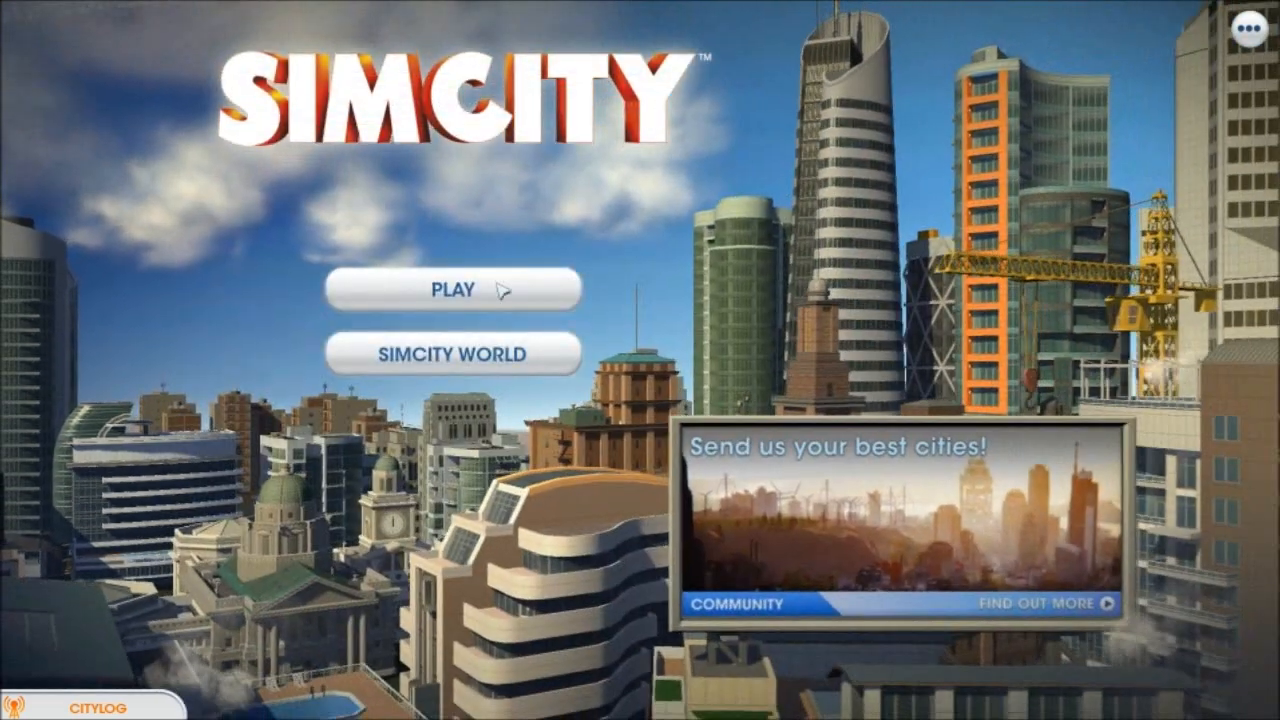
- Check and close the empty SimCity World leaderboards, then begin creating a new game
left_click(452, 353)
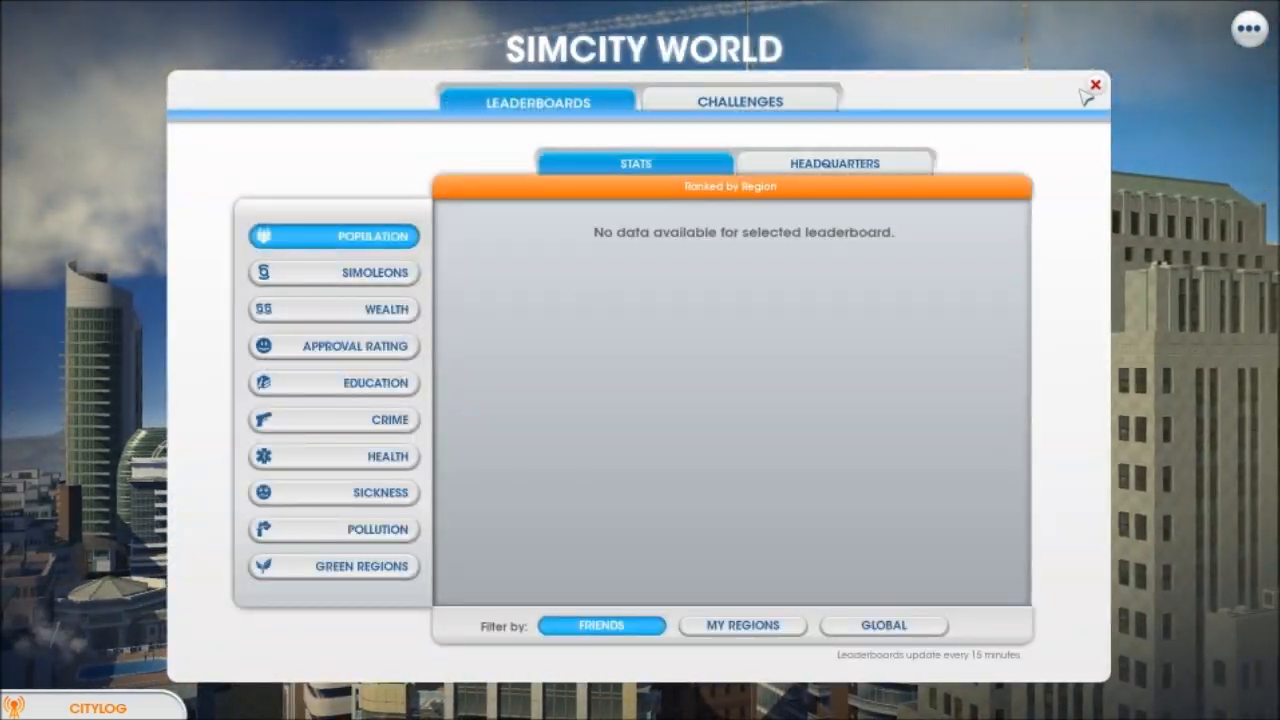
left_click(1093, 84)
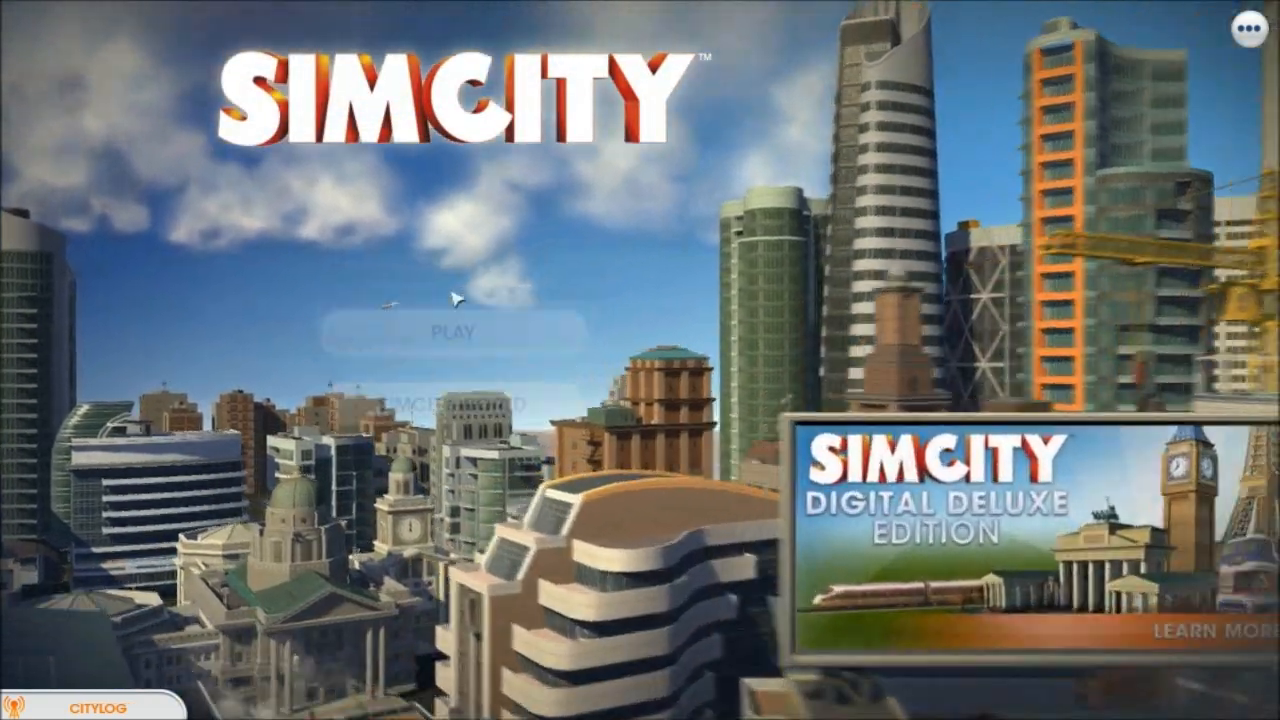
left_click(451, 331)
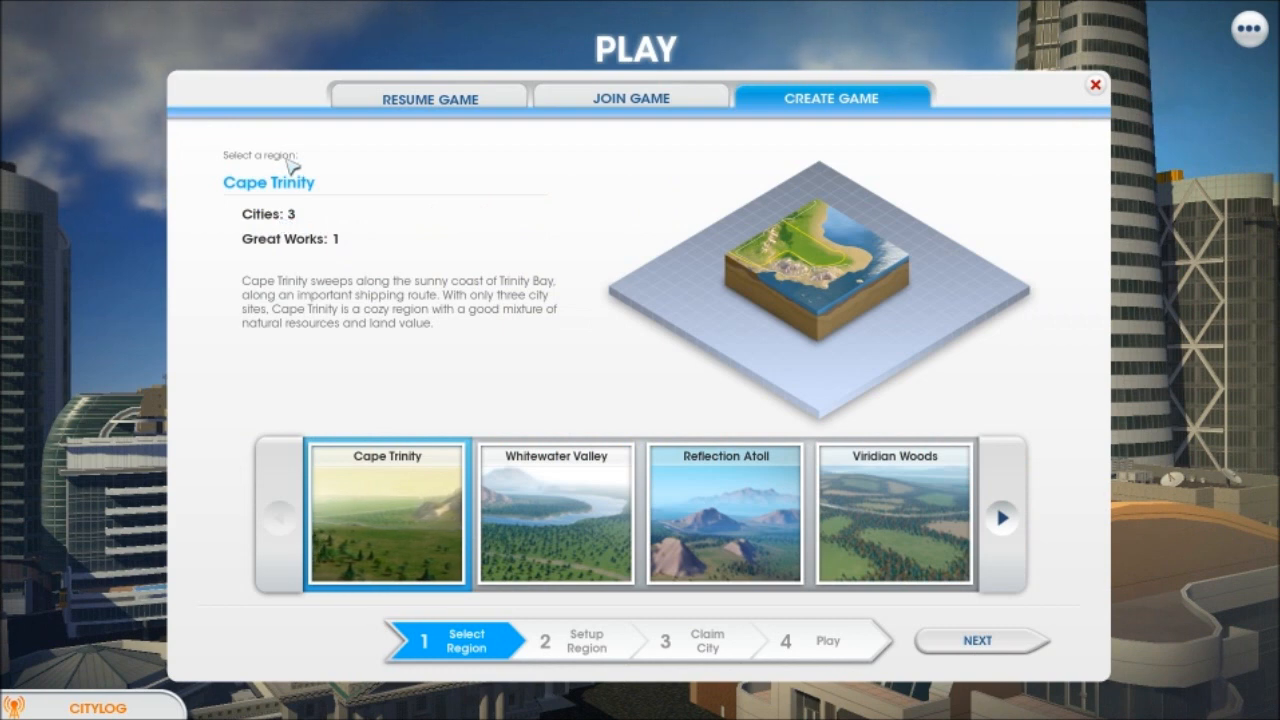
mouse_move(378, 505)
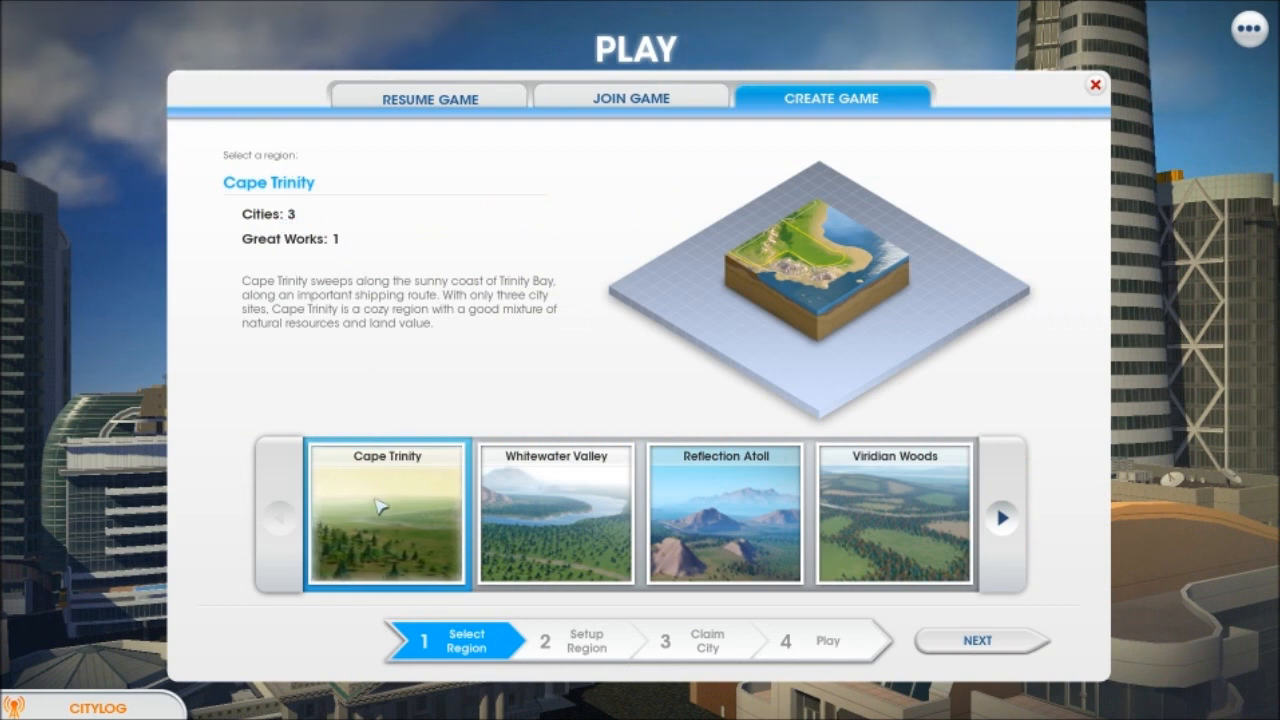
mouse_move(513, 518)
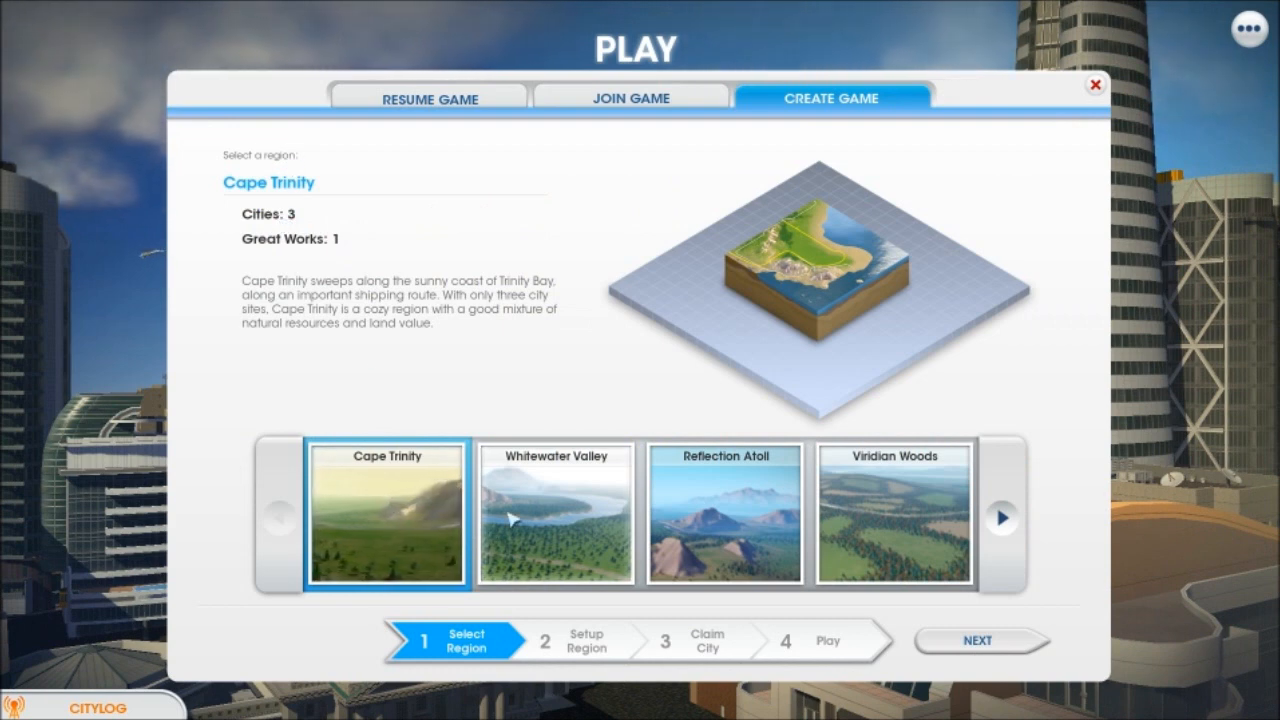
- Preview the seven-city Reflection Atoll region, then reselect Cape Trinity
left_click(724, 513)
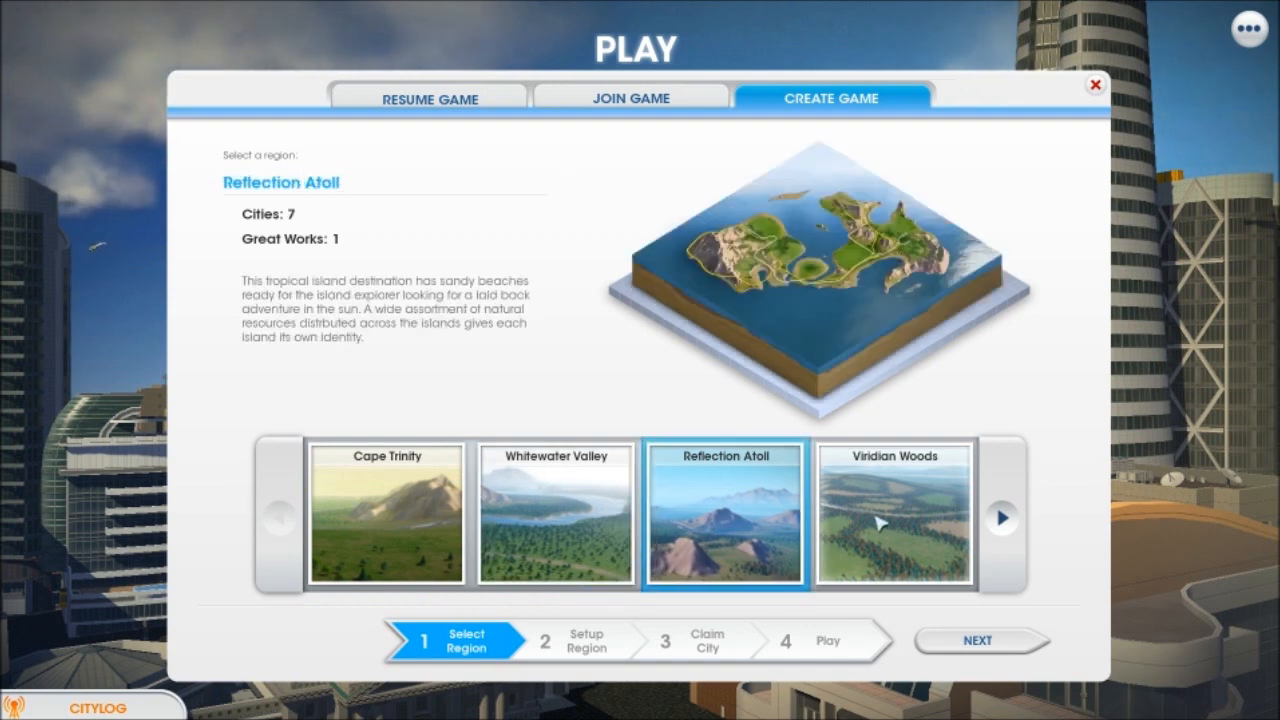
left_click(385, 515)
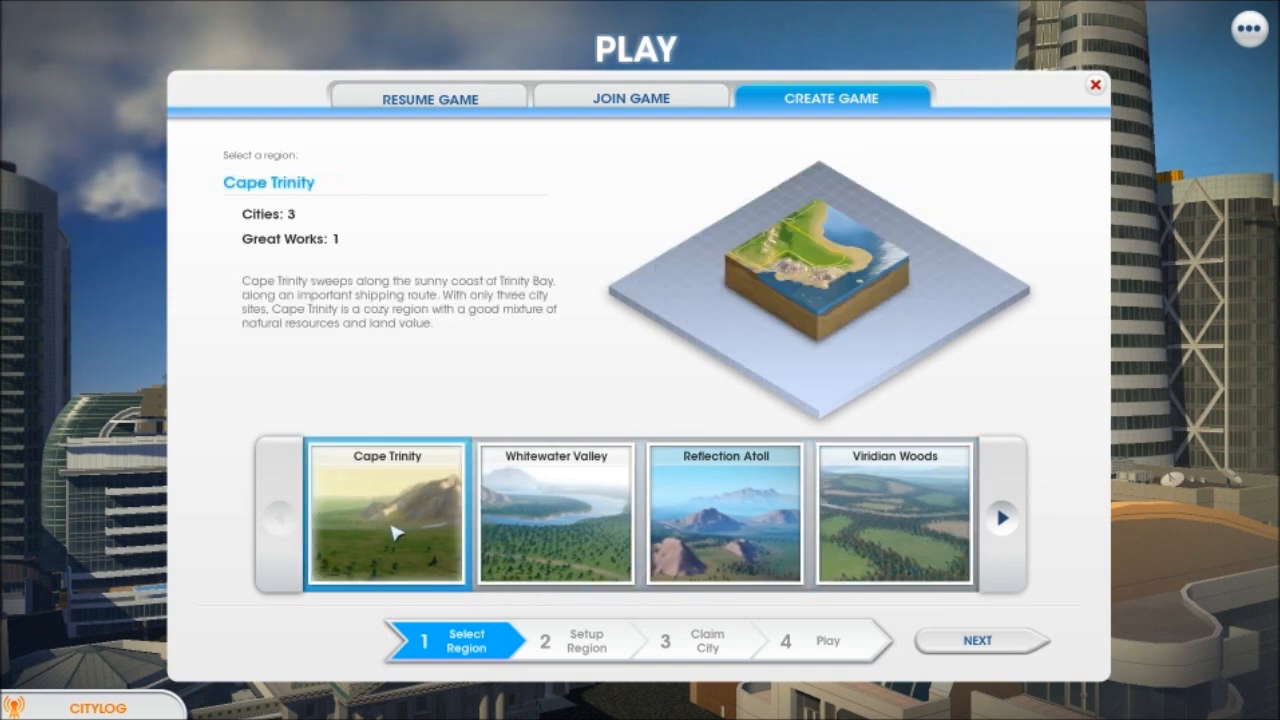
mouse_move(418, 417)
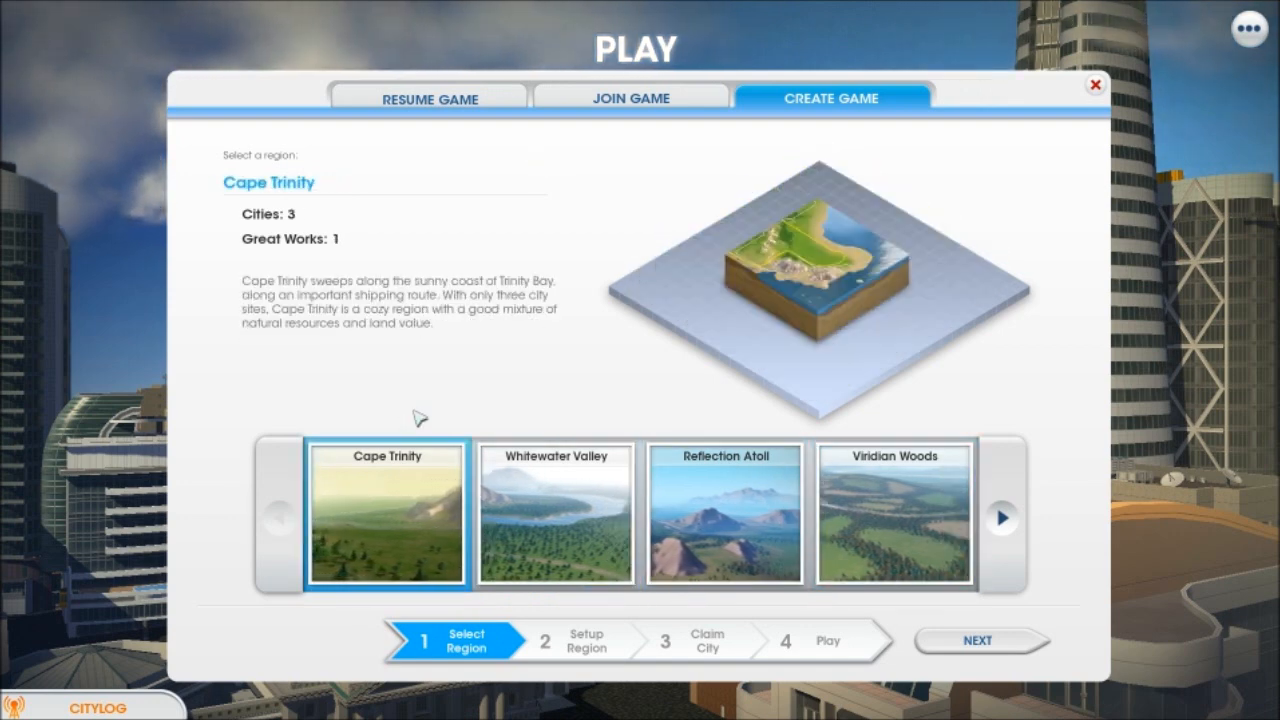
- Name the Cape Trinity region 'BereNation' and set it as a private region
left_click(977, 641)
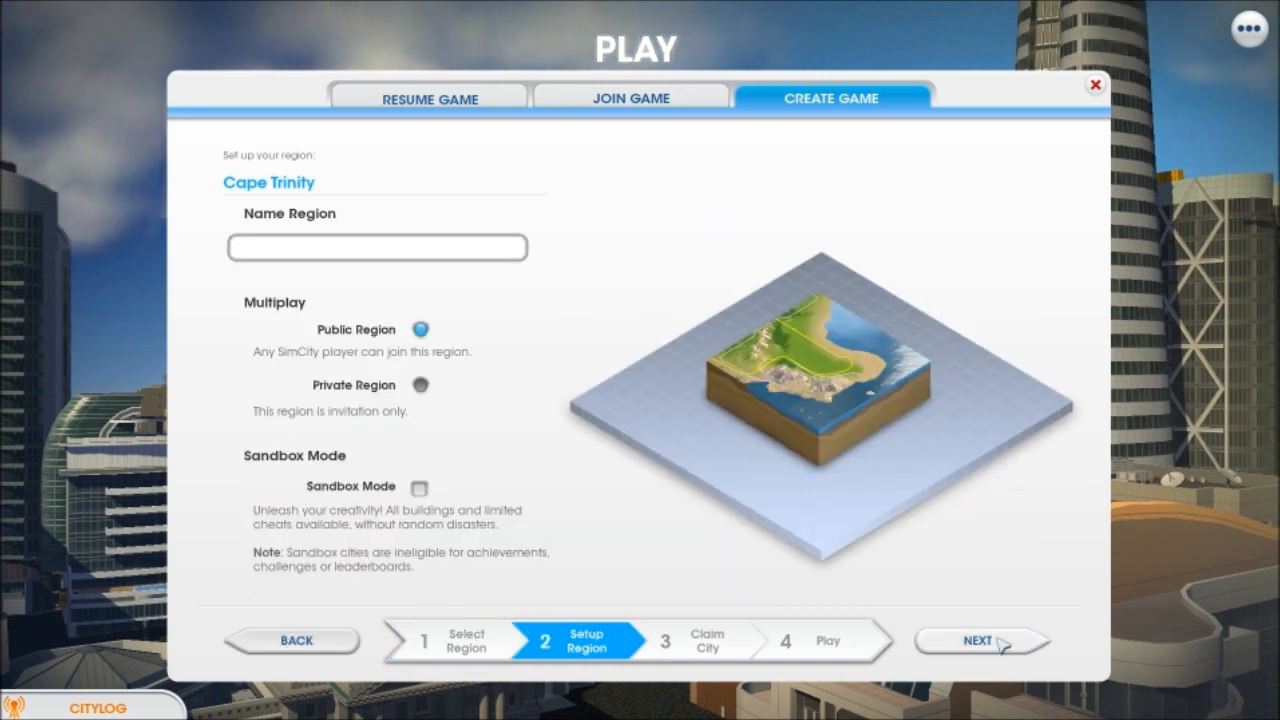
mouse_move(407, 357)
type("Bere")
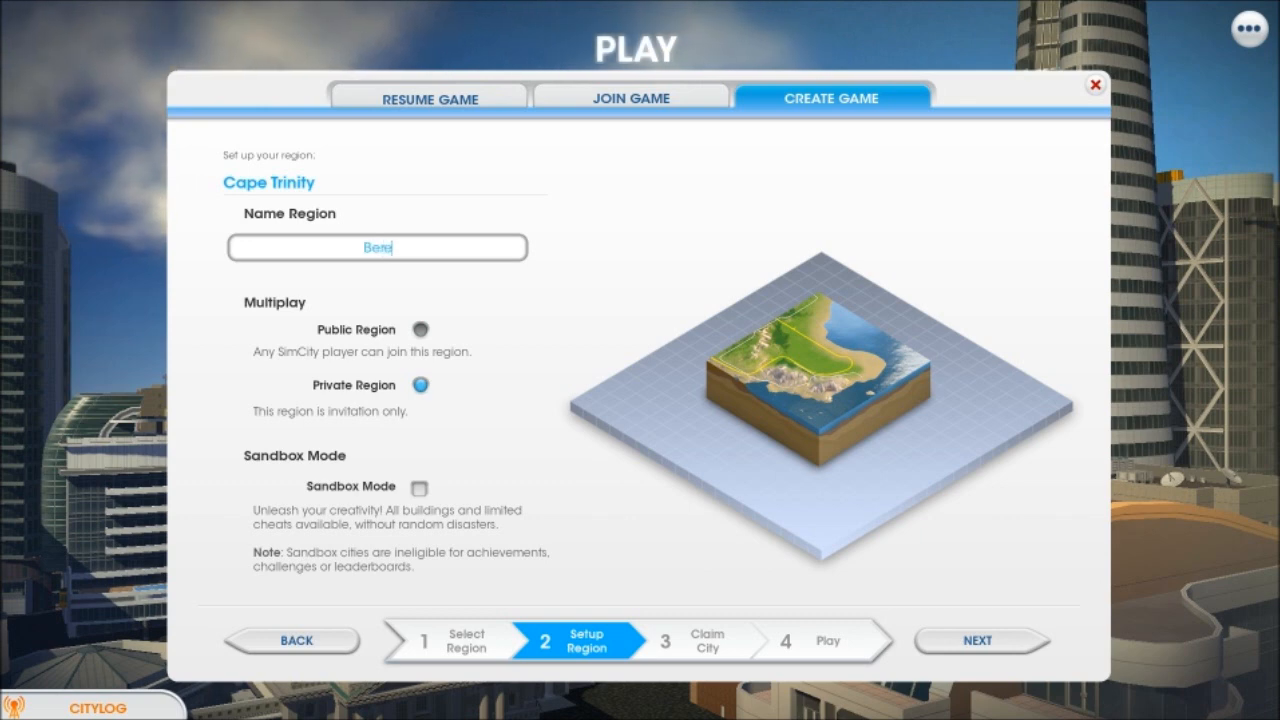
type("Nation")
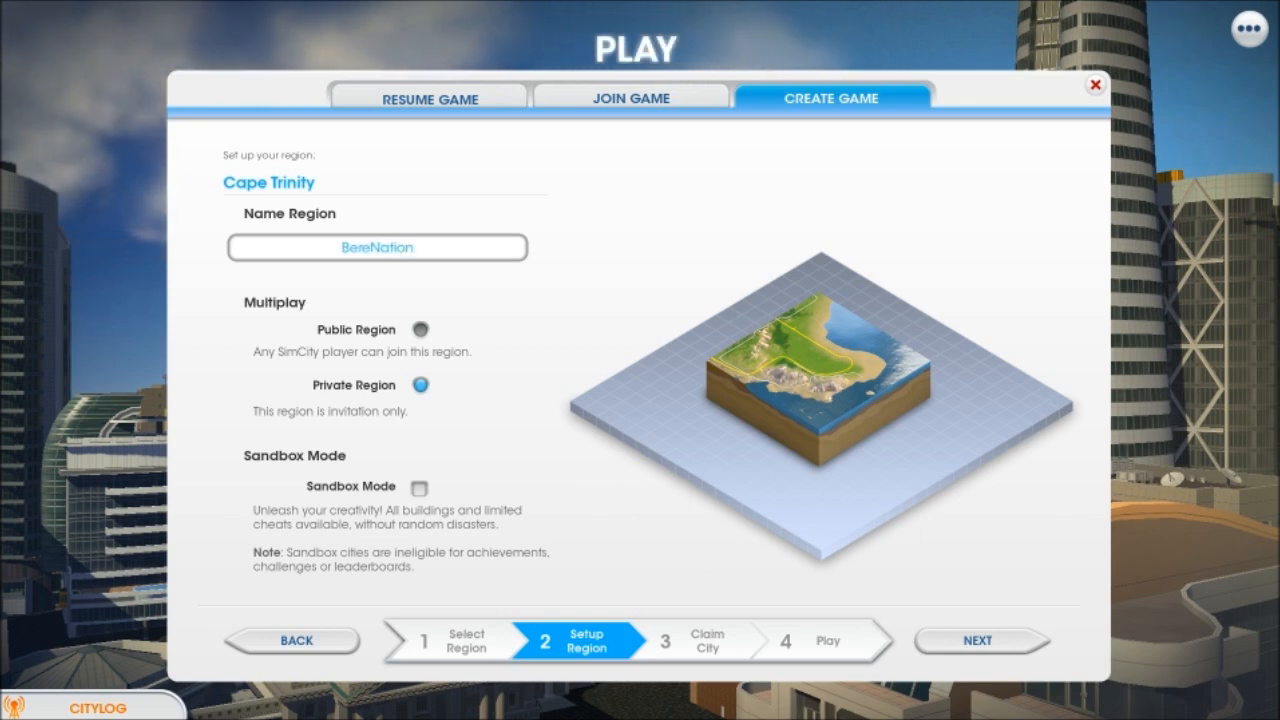
mouse_move(367, 424)
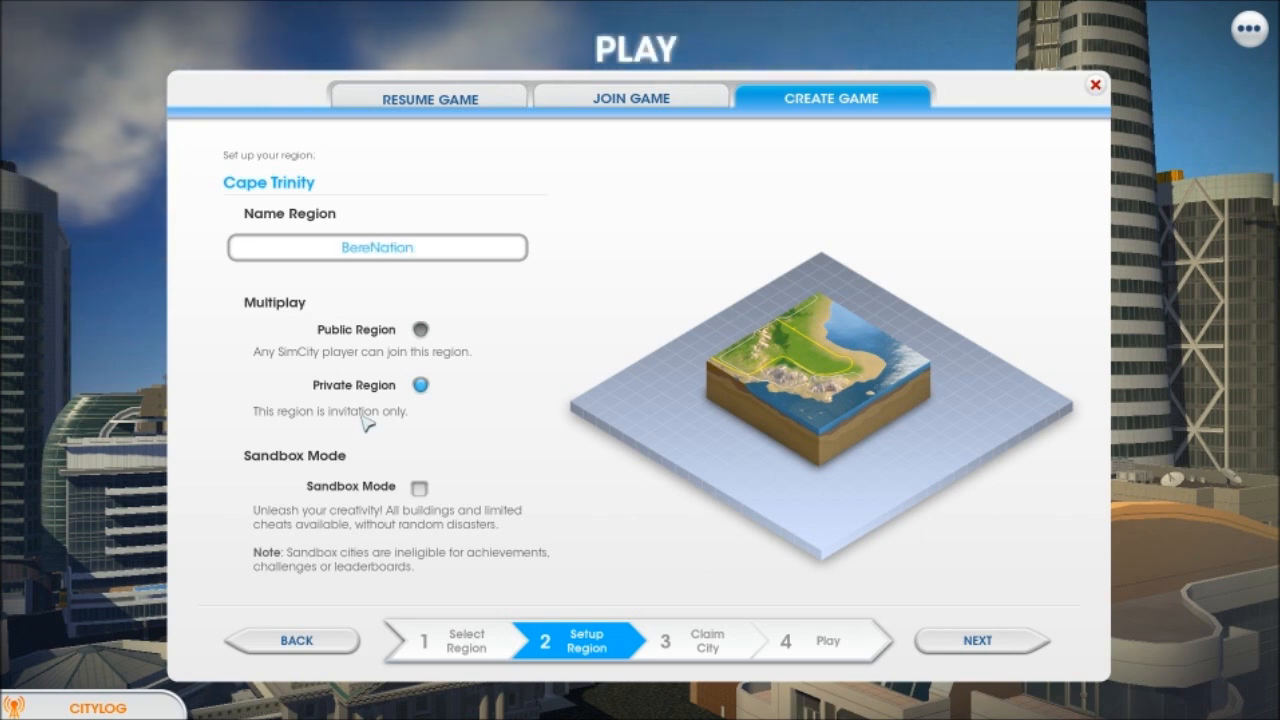
mouse_move(447, 581)
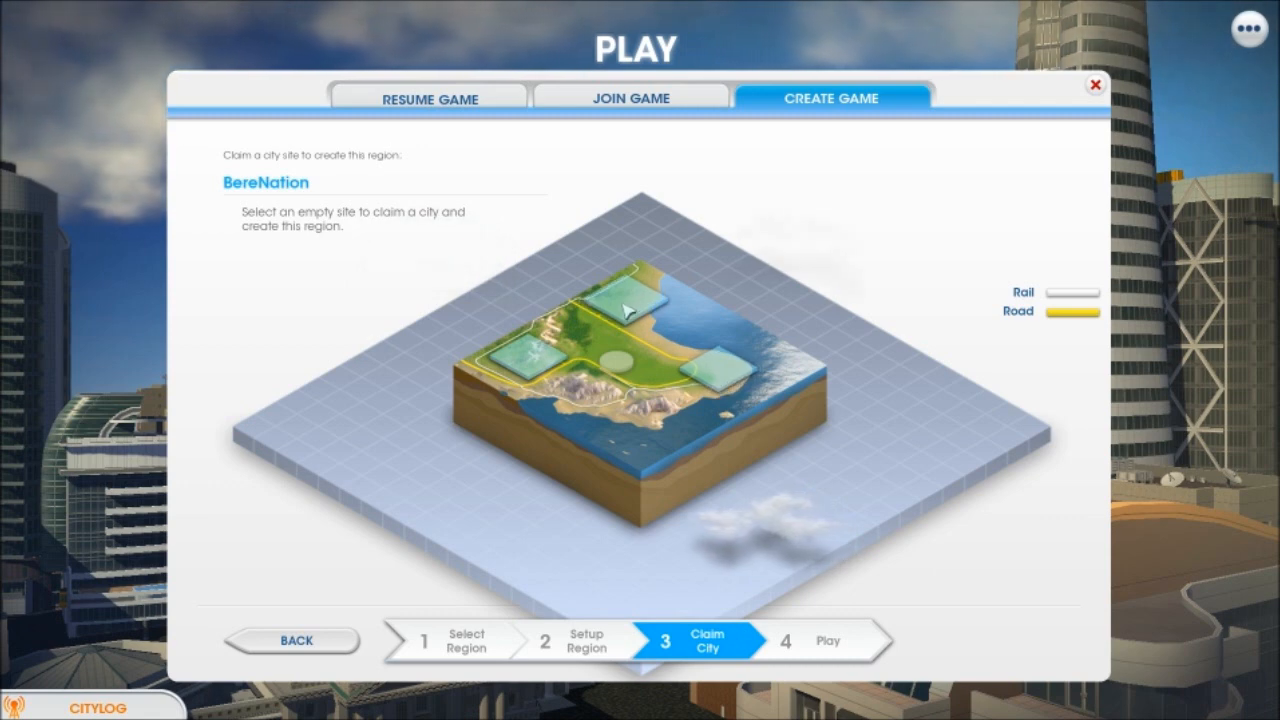
- Select and claim the Clearwater site, which fails with a cannot-create-city alert
left_click(620, 300)
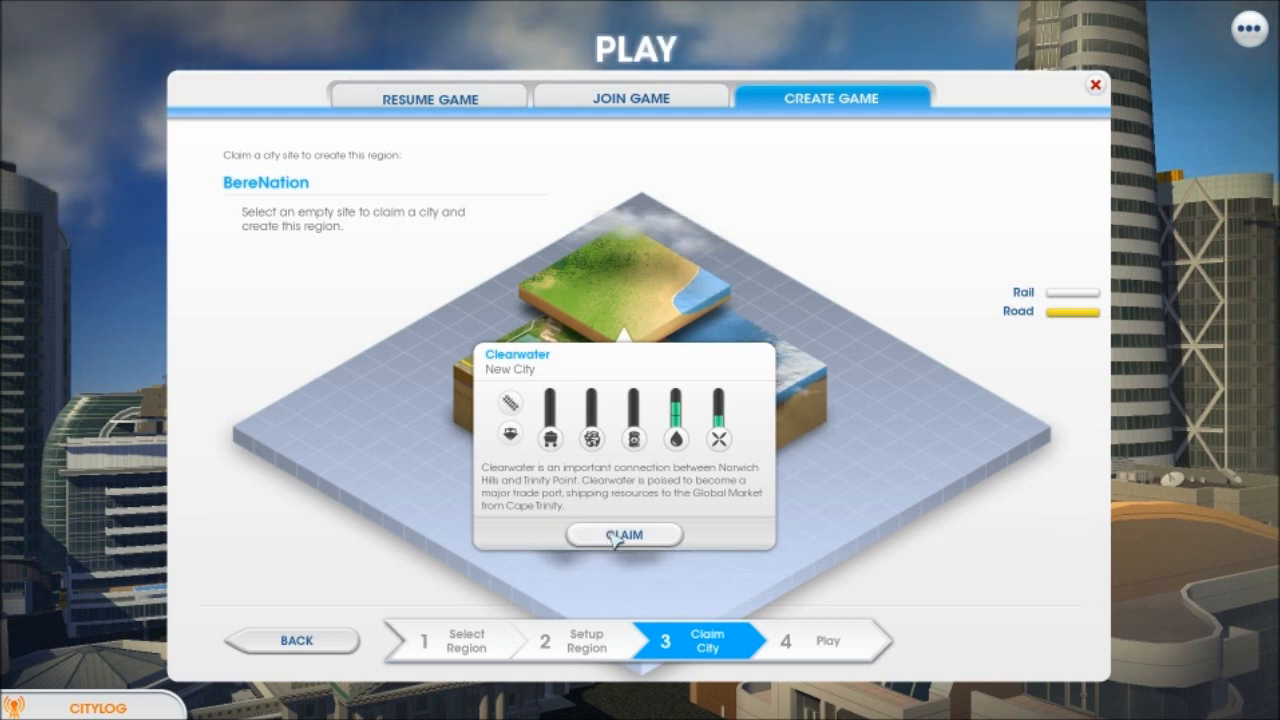
left_click(623, 534)
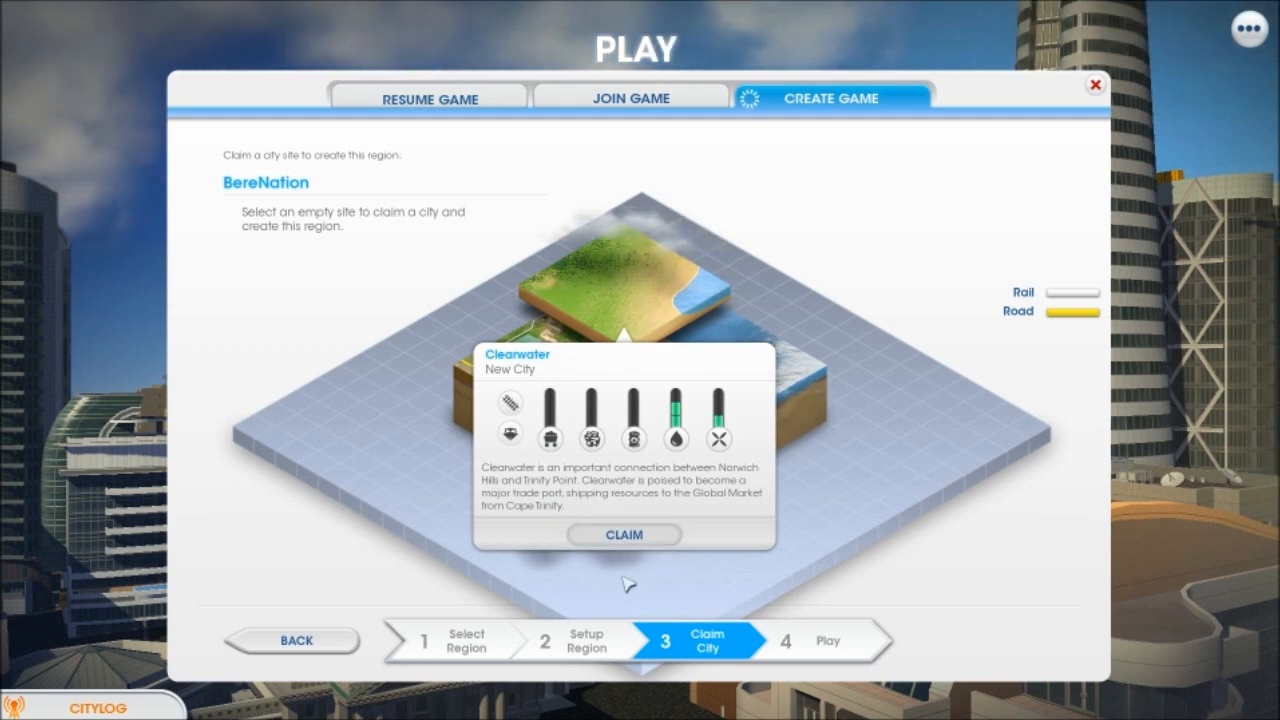
left_click(623, 534)
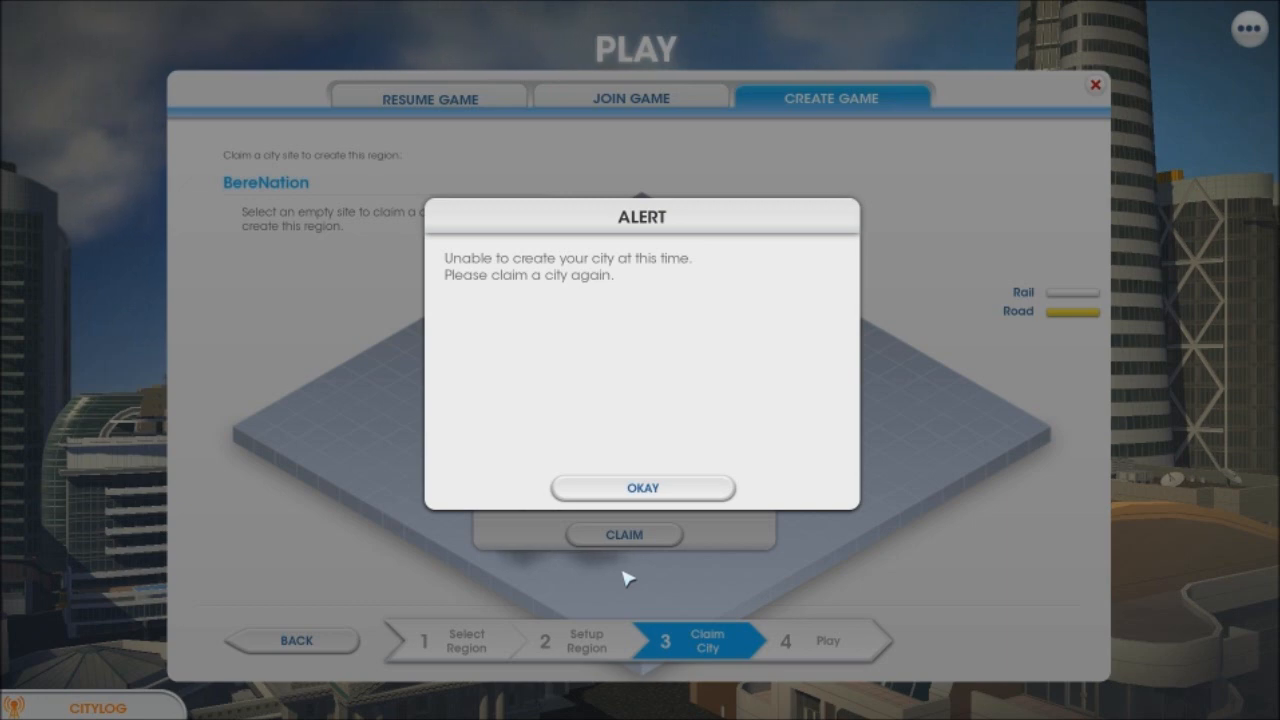
mouse_move(643, 488)
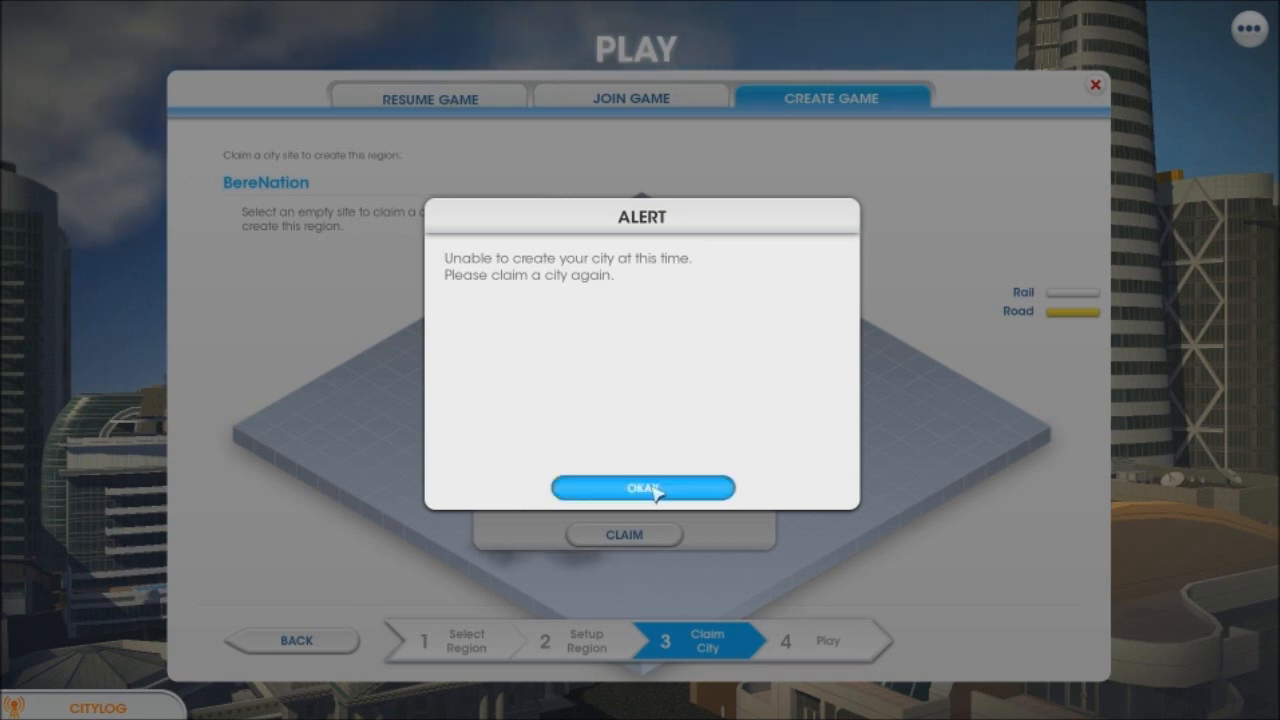
- Dismiss the alert, retry Clearwater, then claim Trinity Point and dismiss its failure alert
left_click(643, 487)
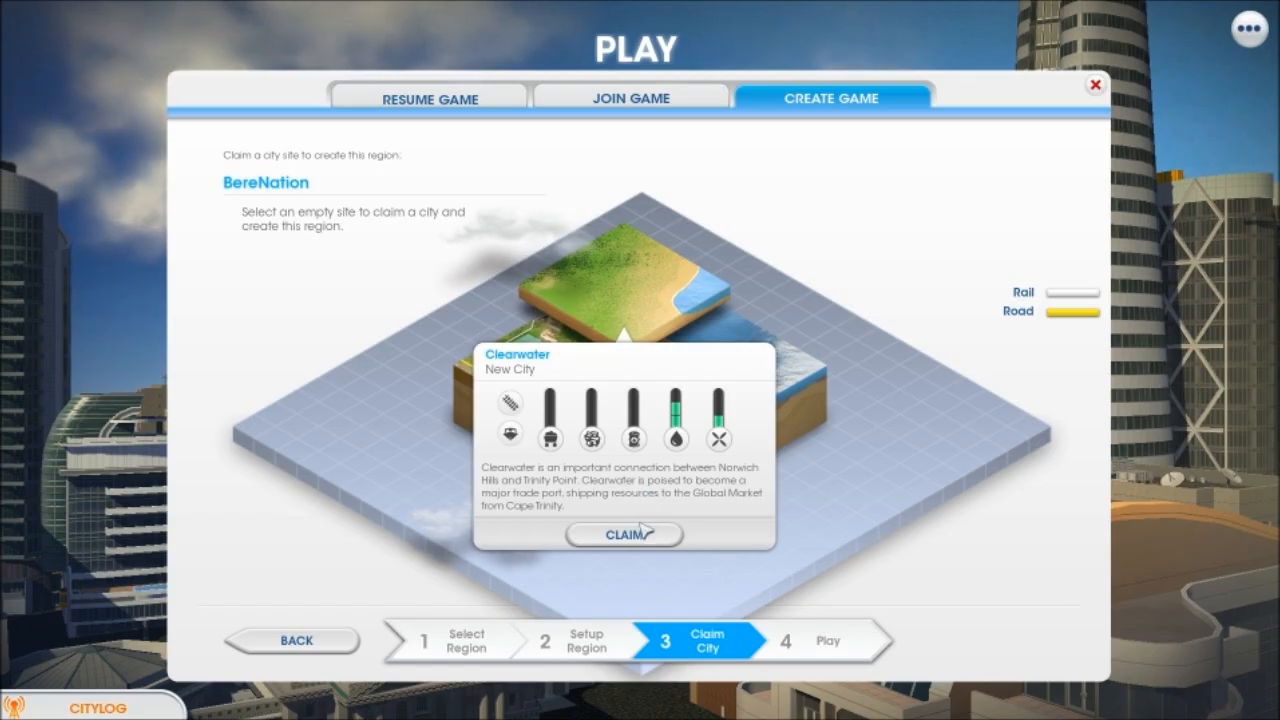
left_click(623, 533)
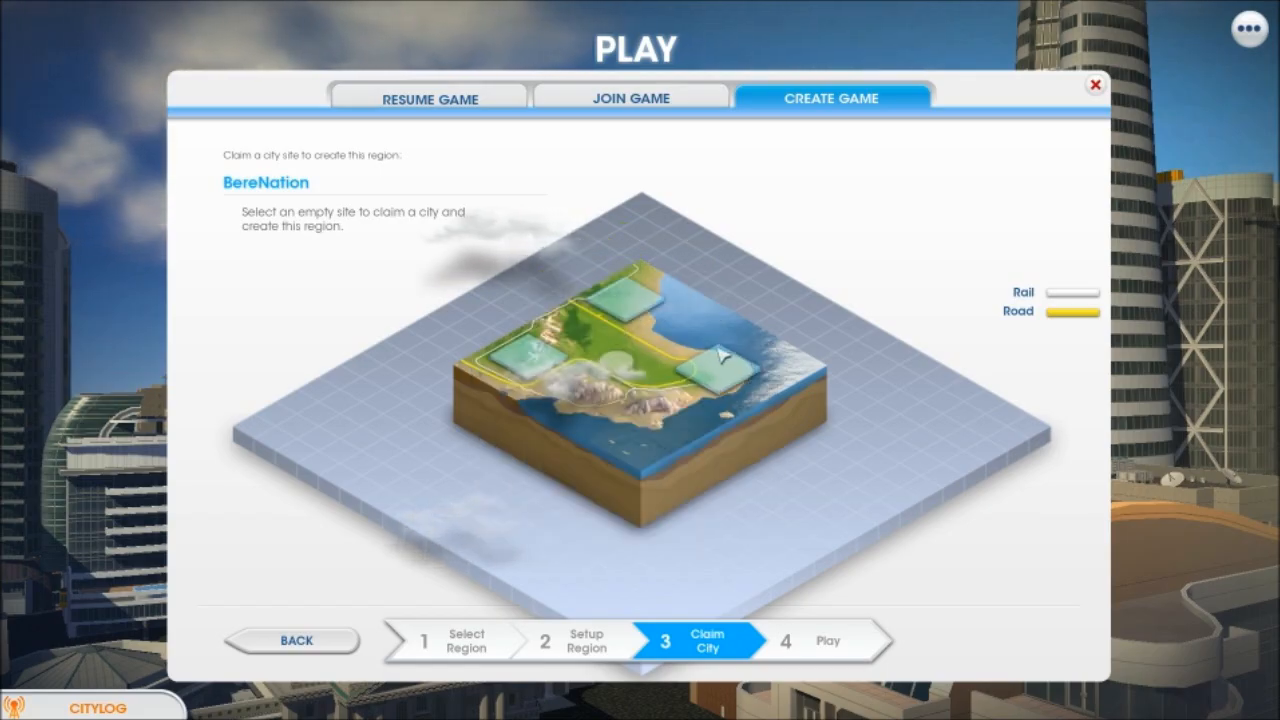
left_click(715, 360)
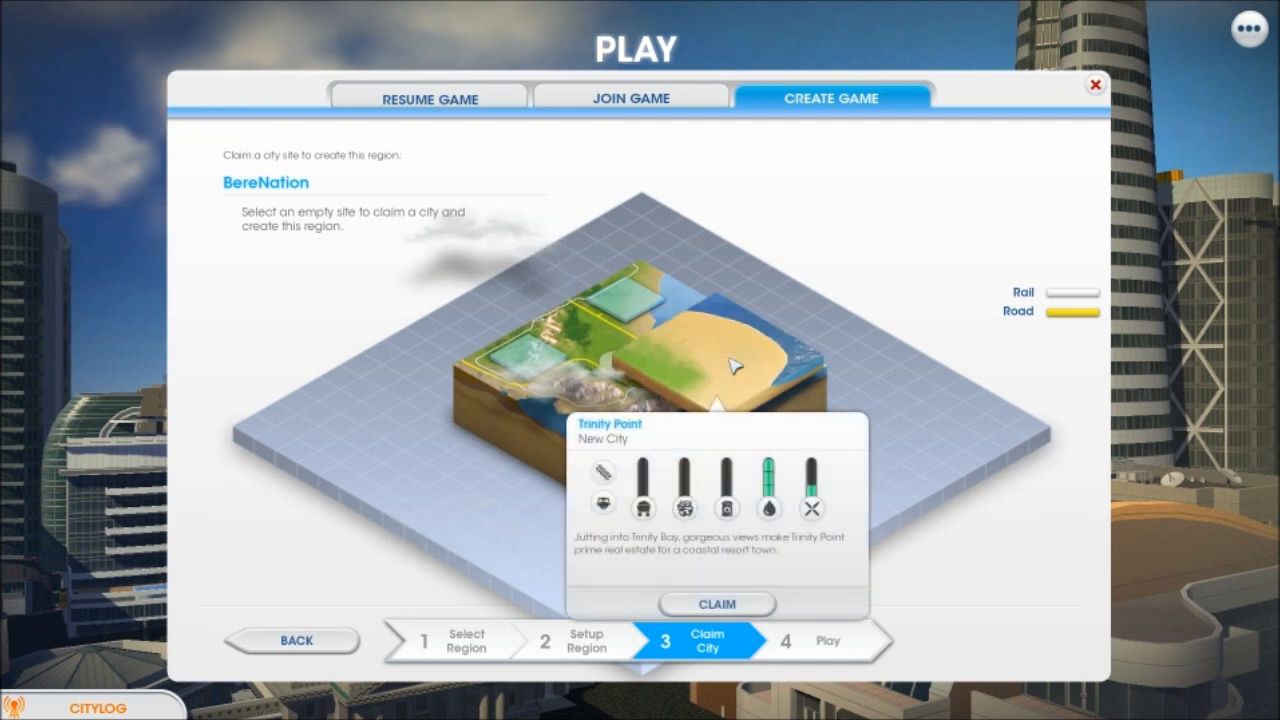
left_click(717, 604)
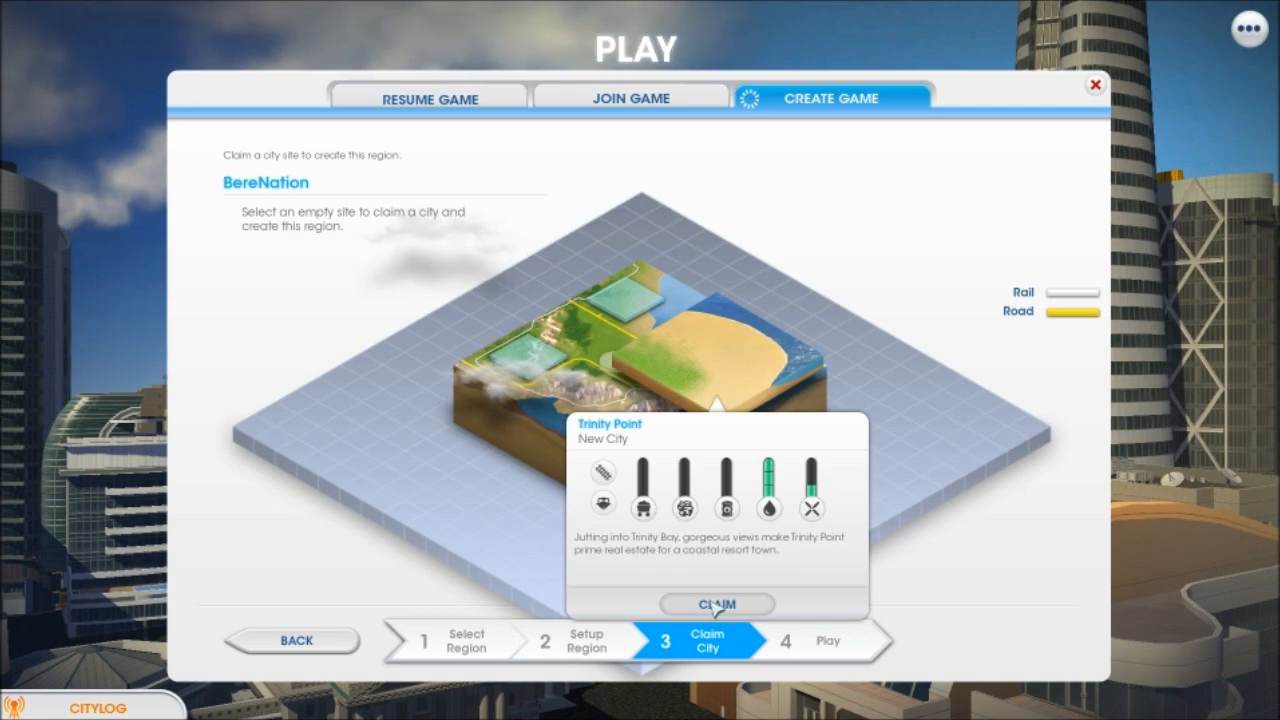
left_click(716, 604)
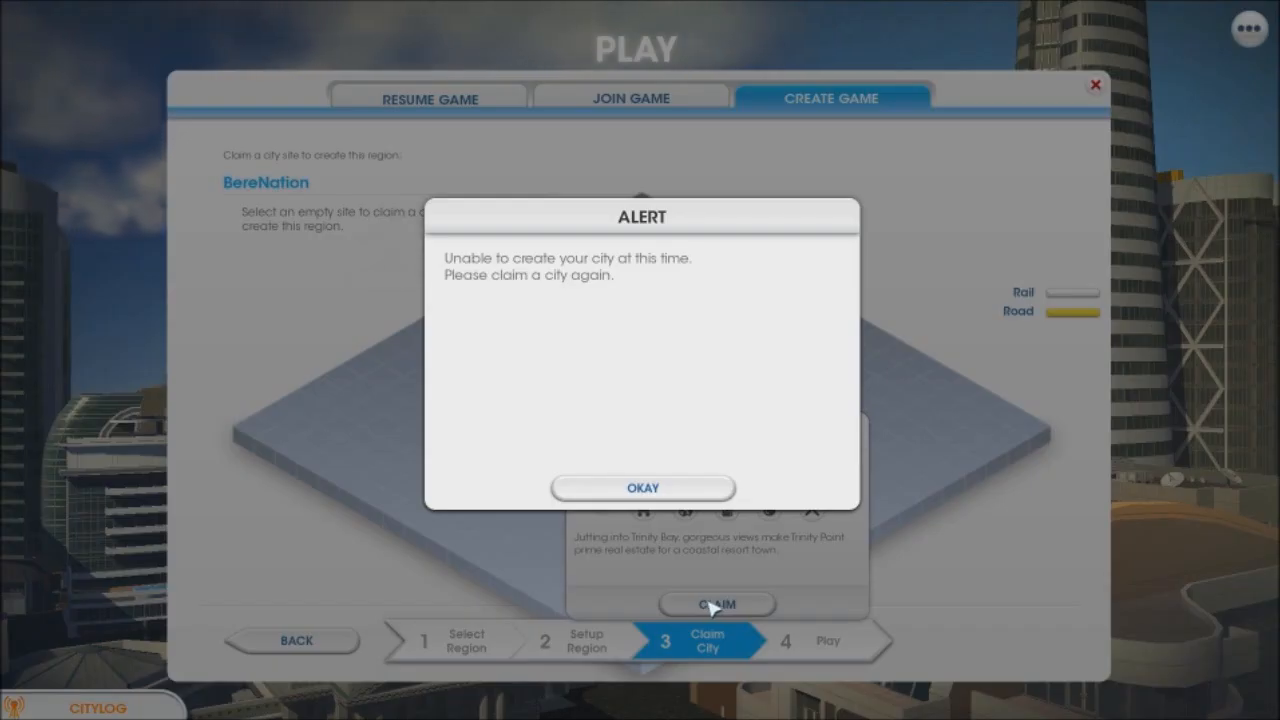
left_click(642, 488)
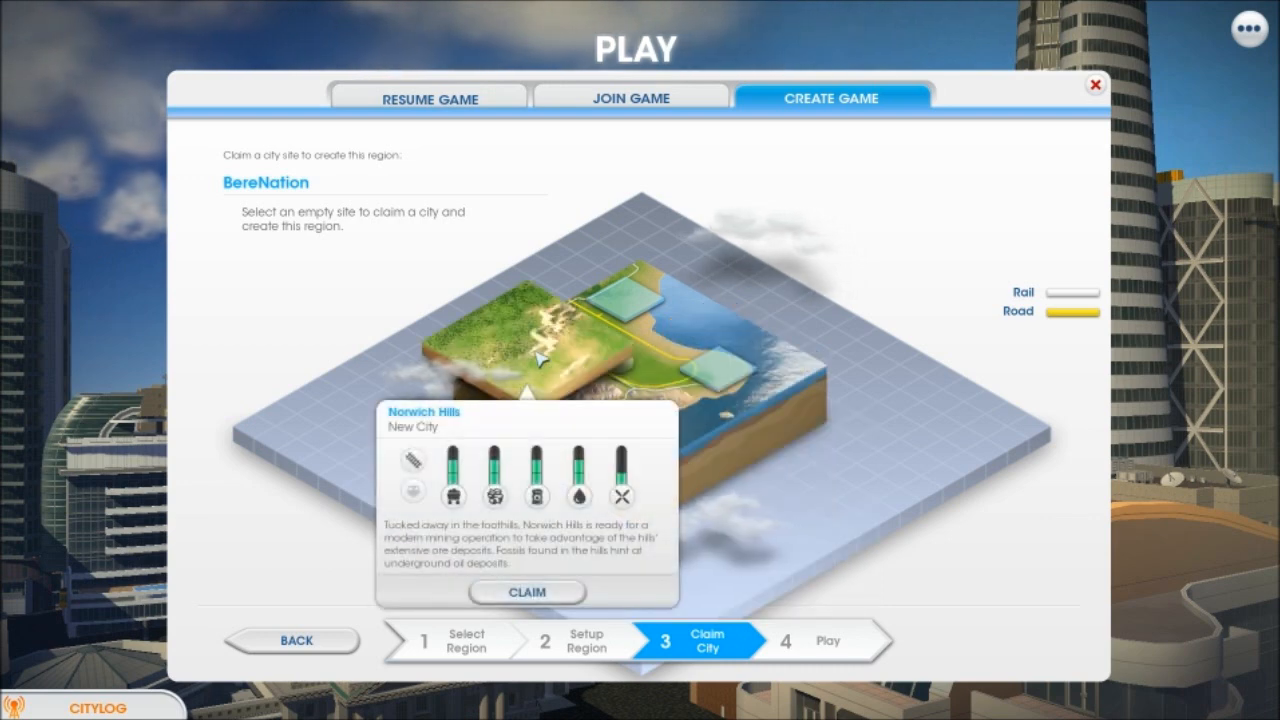
- Claim Norwich Hills twice, dismissing the creation-failure alert after each attempt
left_click(526, 592)
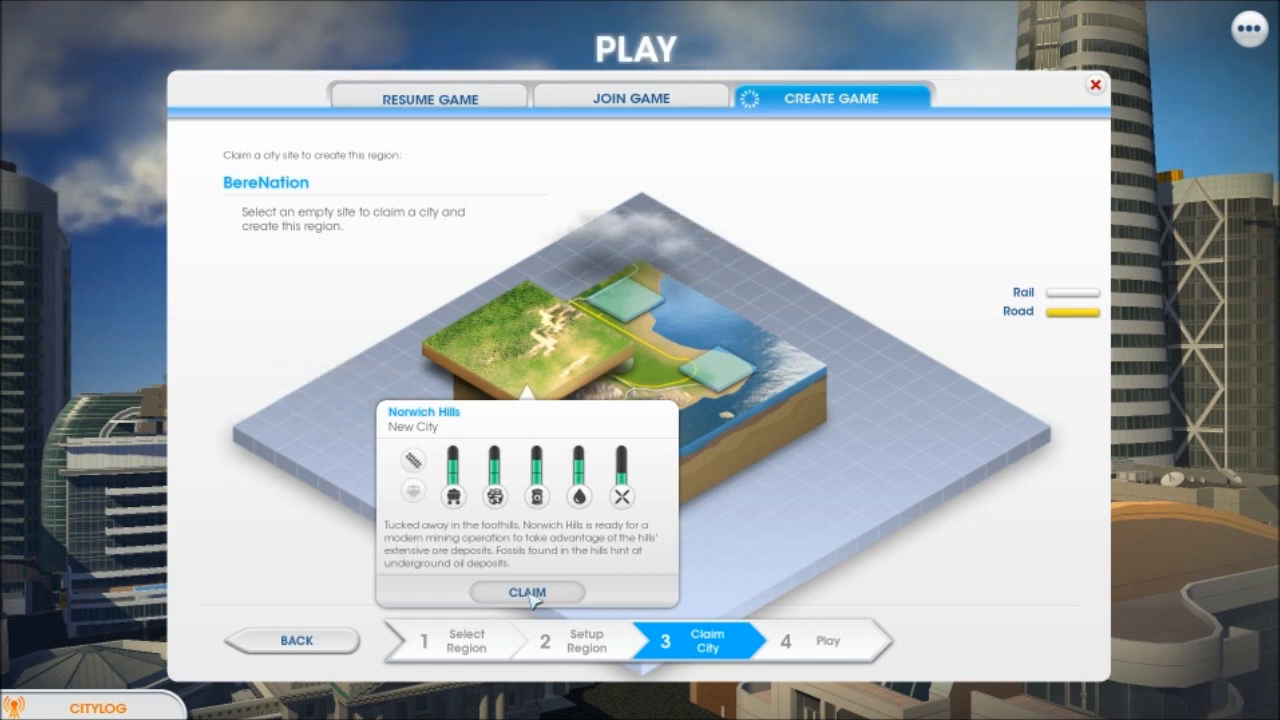
left_click(526, 591)
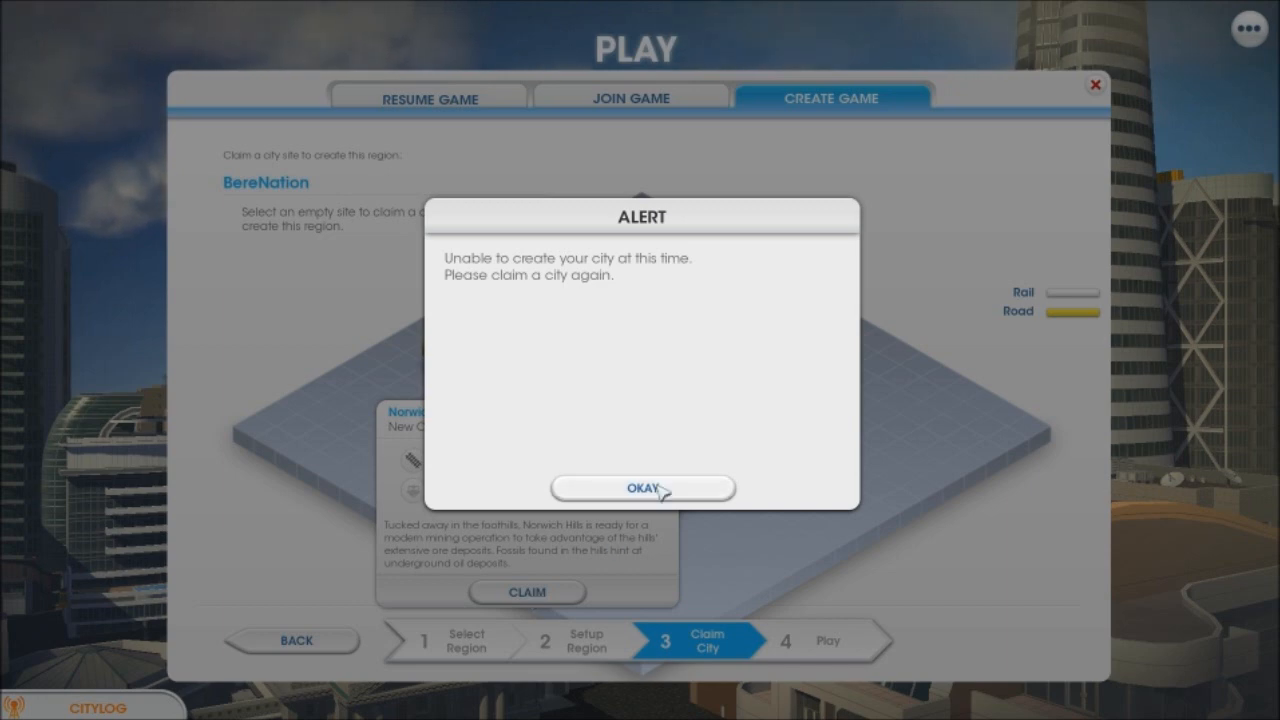
left_click(642, 488)
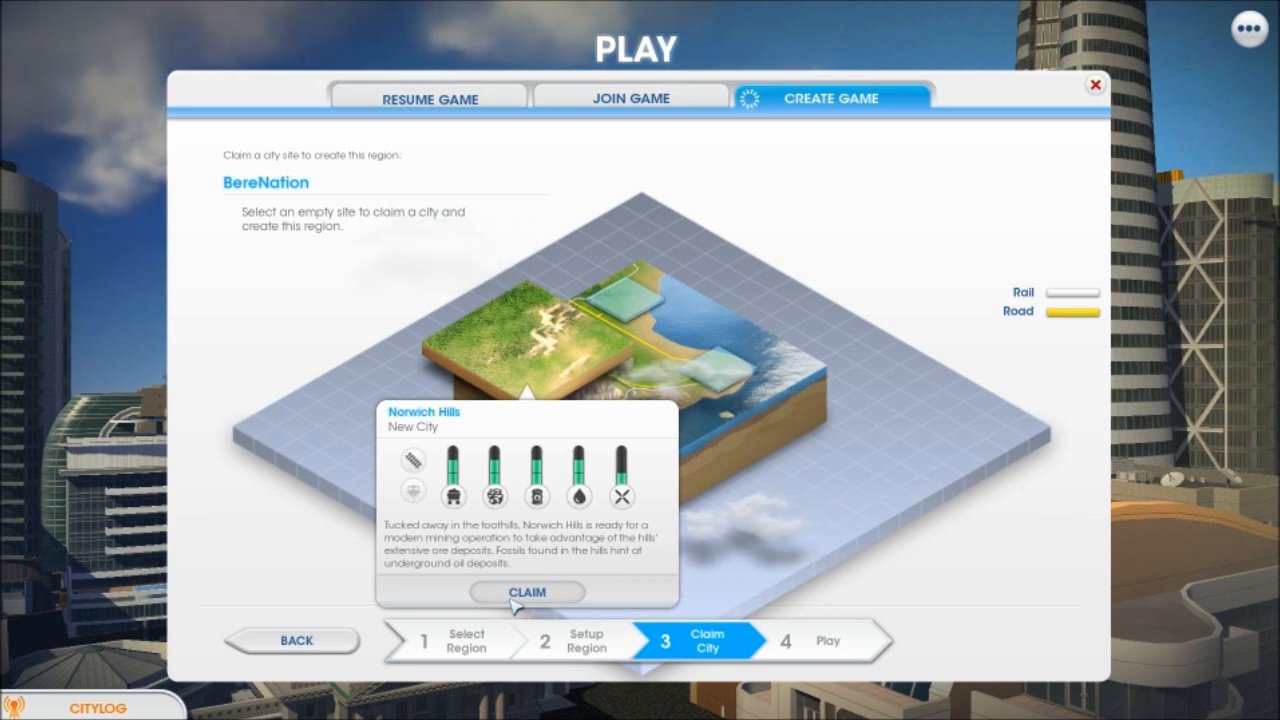
left_click(527, 592)
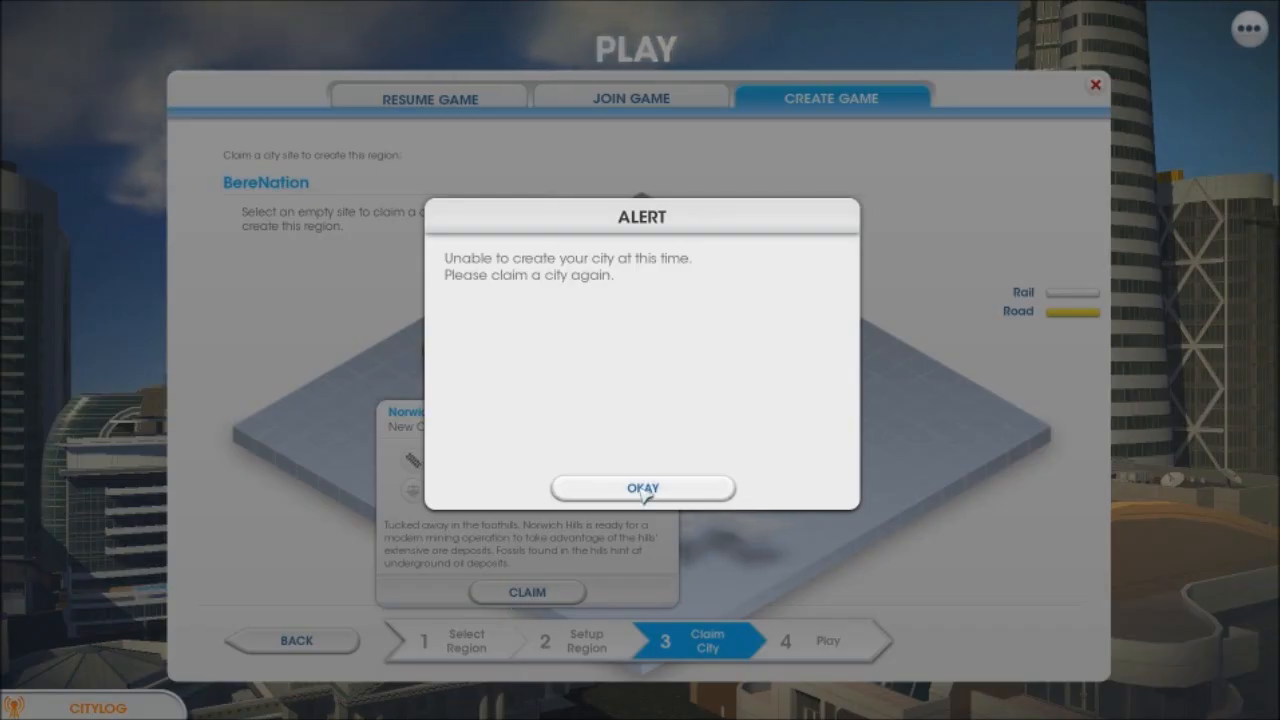
left_click(643, 488)
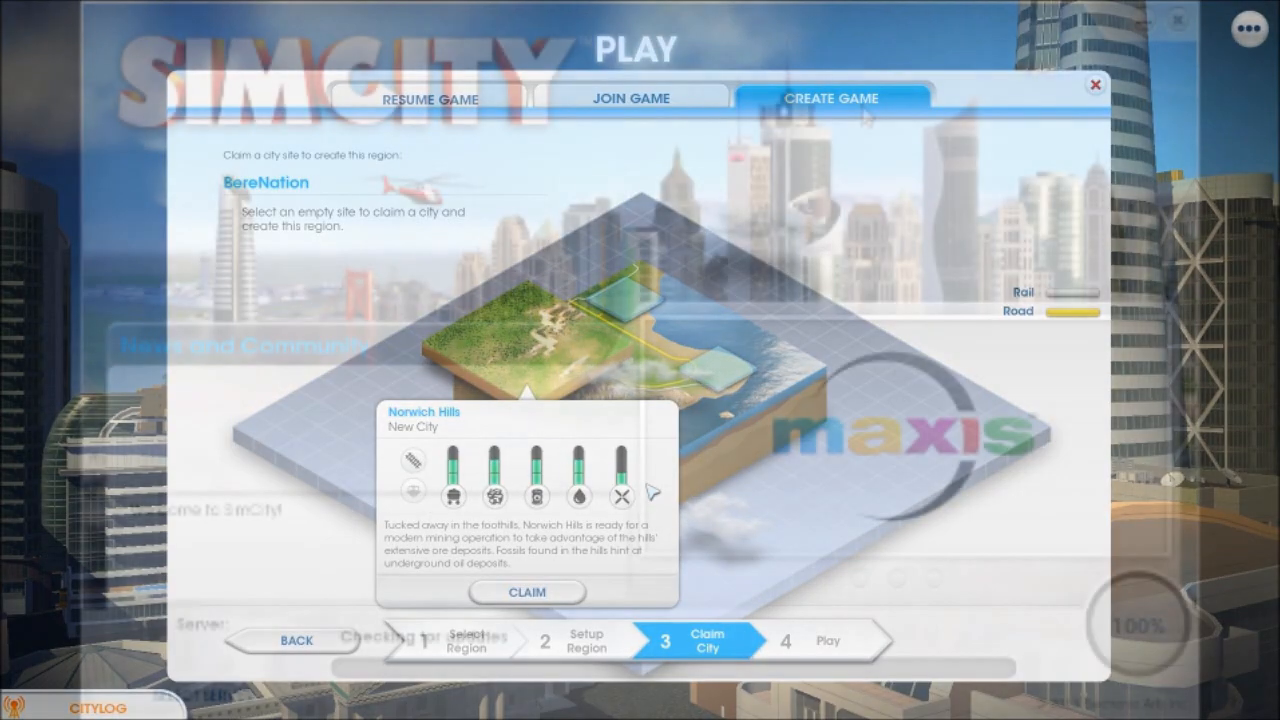